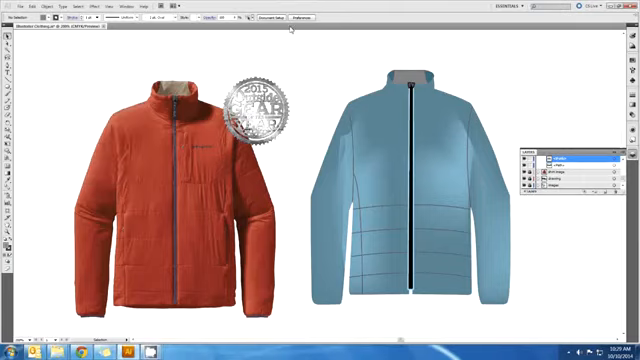
pyautogui.moveTo(297, 110)
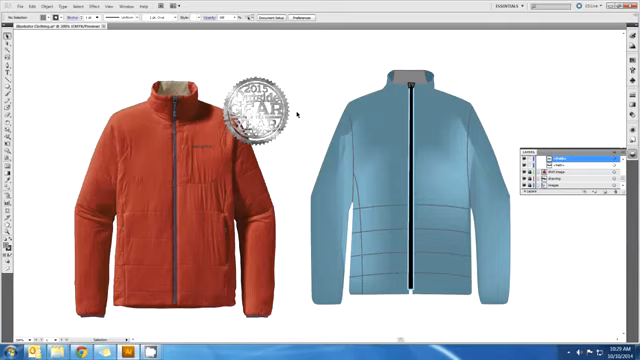
# Step: Bring up the Appearance panel with its stroke weight flyout showing
pyautogui.click(410, 190)
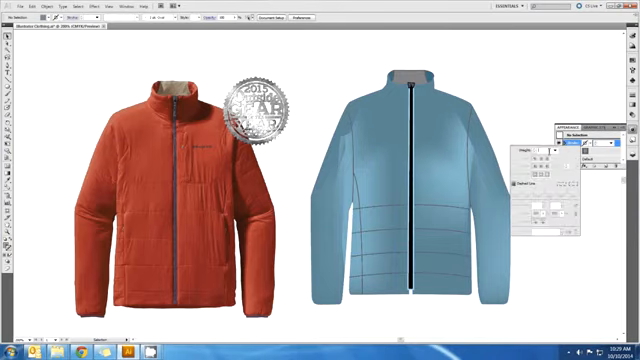
# Step: Apply a dark outline stroke to the blue traced jacket paths
pyautogui.click(538, 155)
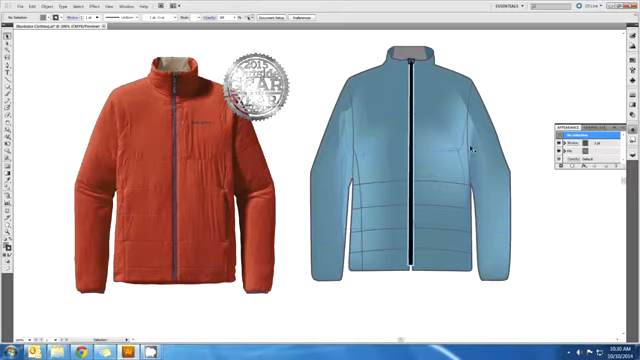
pyautogui.moveTo(357, 90)
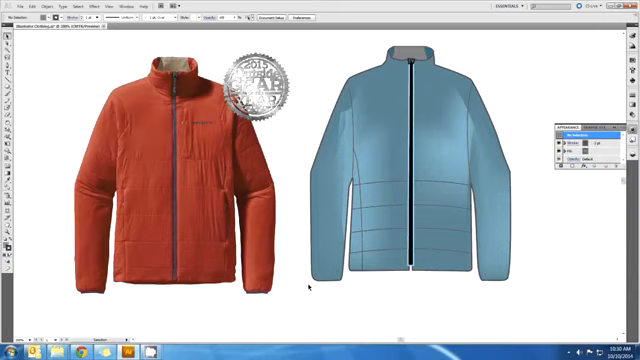
pyautogui.moveTo(480, 284)
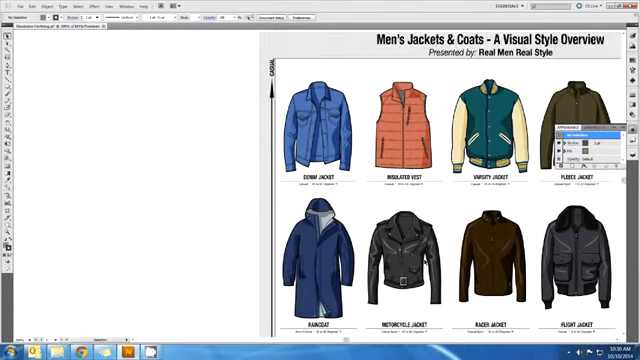
pyautogui.scroll(-3)
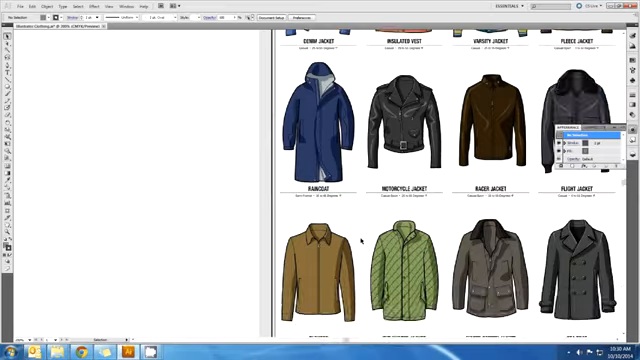
pyautogui.scroll(3)
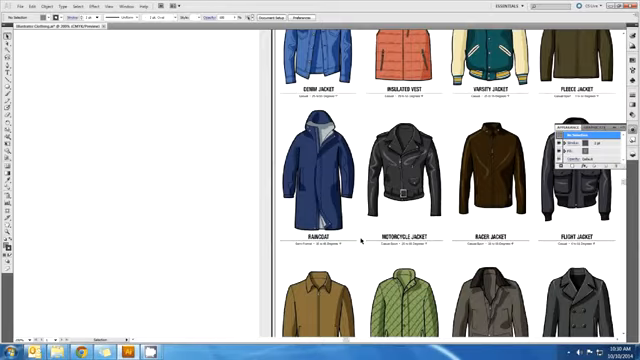
pyautogui.scroll(3)
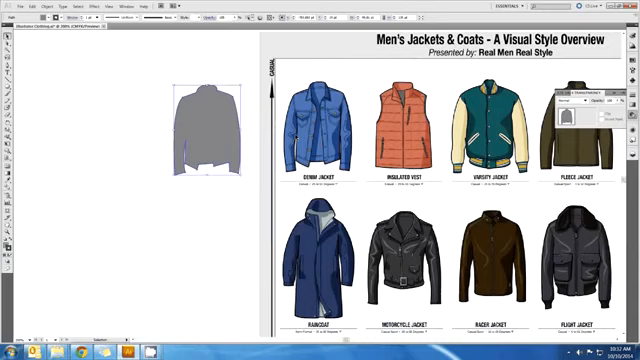
pyautogui.moveTo(147, 140)
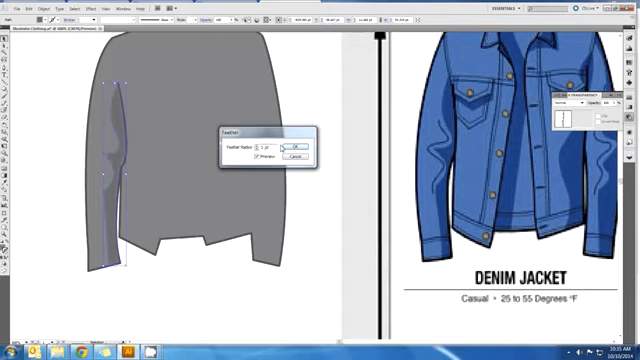
# Step: Confirm the Feather effect on the left sleeve's shading shape
pyautogui.click(303, 142)
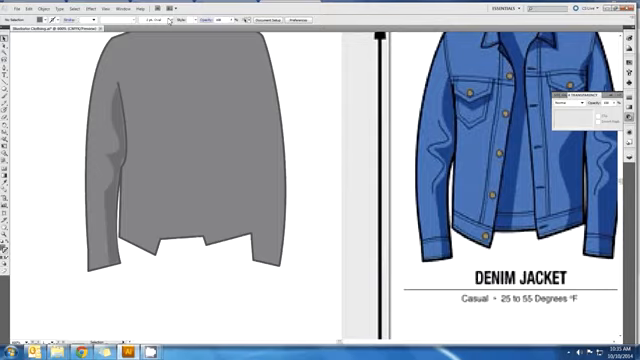
# Step: Browse the Window menu's list of panels to find Layers
pyautogui.click(122, 9)
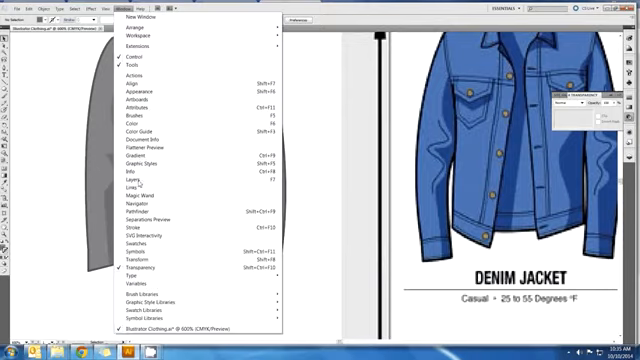
pyautogui.moveTo(135, 203)
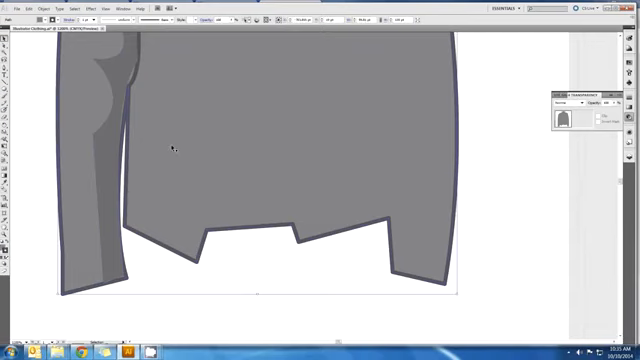
pyautogui.moveTo(105, 90)
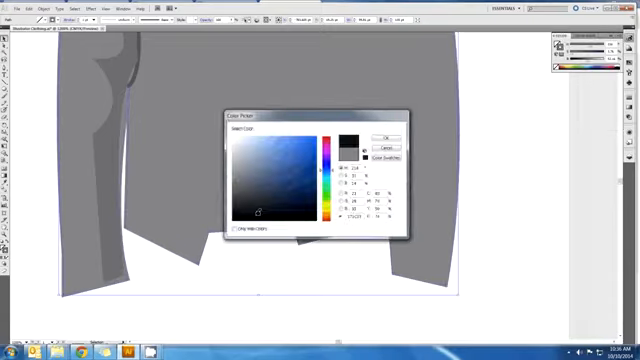
# Step: Fill the sleeve shading shape with a dark gray from the Color Picker
pyautogui.click(382, 135)
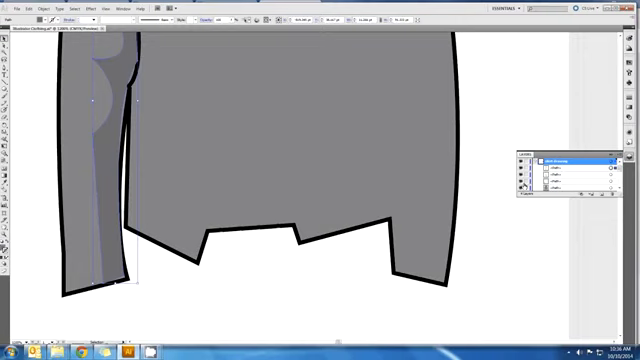
# Step: Select the sleeve's shading path in the Layers panel
pyautogui.click(570, 184)
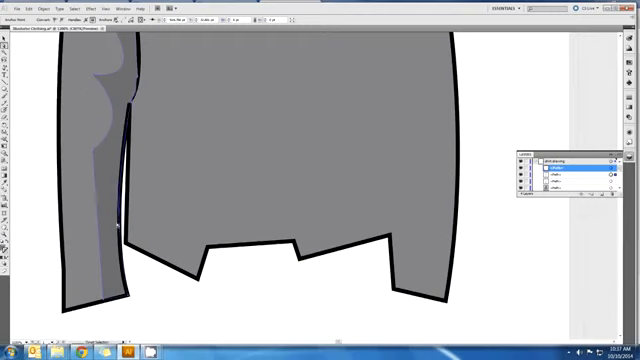
pyautogui.moveTo(130, 123)
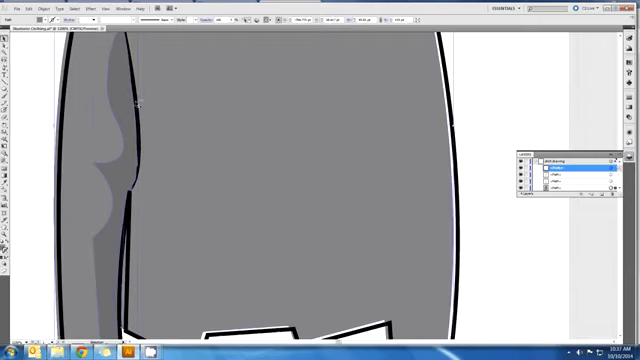
pyautogui.click(560, 178)
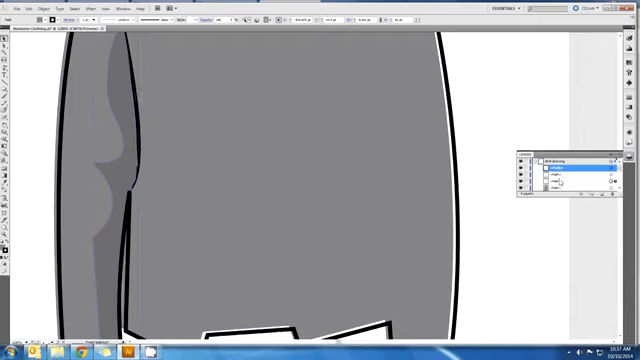
pyautogui.click(560, 170)
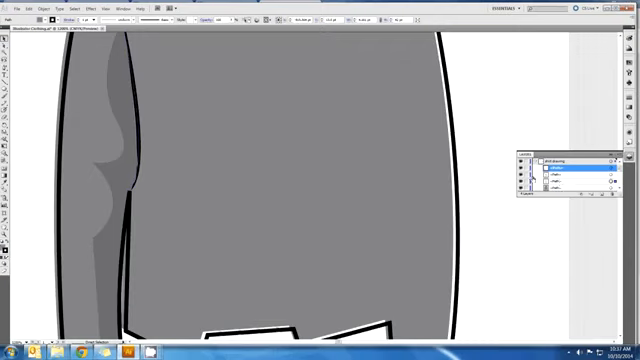
pyautogui.click(570, 172)
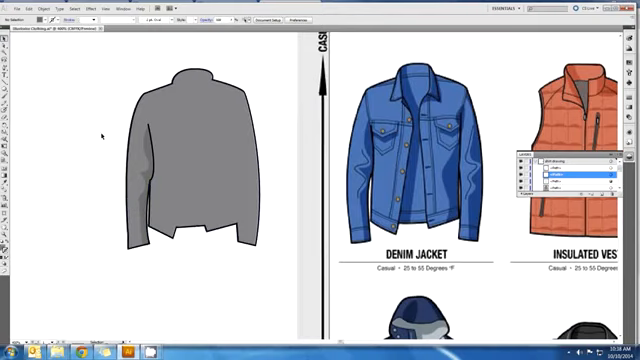
pyautogui.moveTo(90, 150)
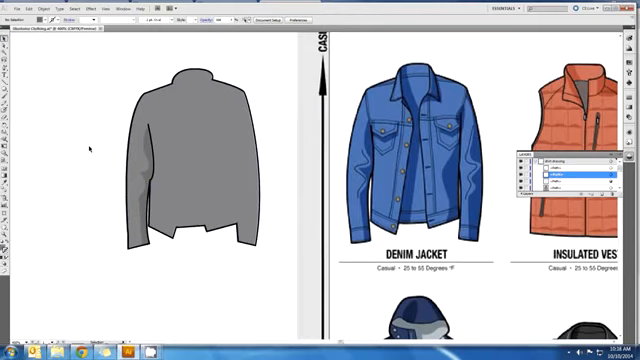
pyautogui.moveTo(88, 148)
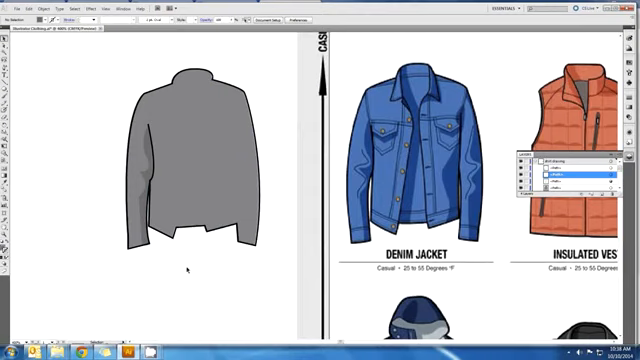
pyautogui.moveTo(62, 247)
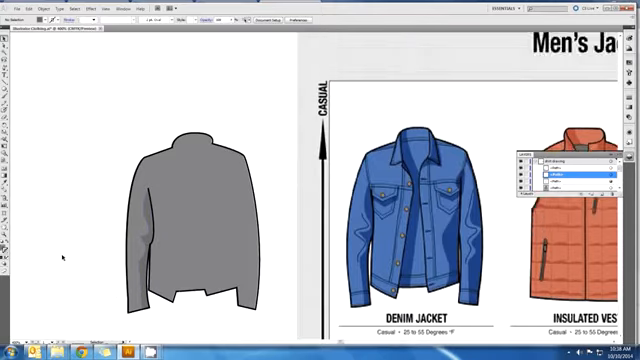
# Step: Zoom out to view the full jacket beside the references and select its outline path
pyautogui.scroll(-3)
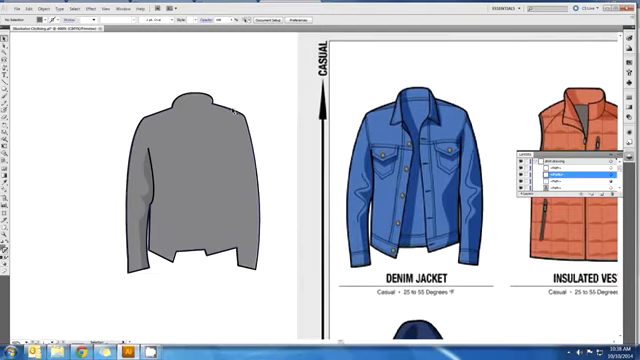
pyautogui.click(186, 185)
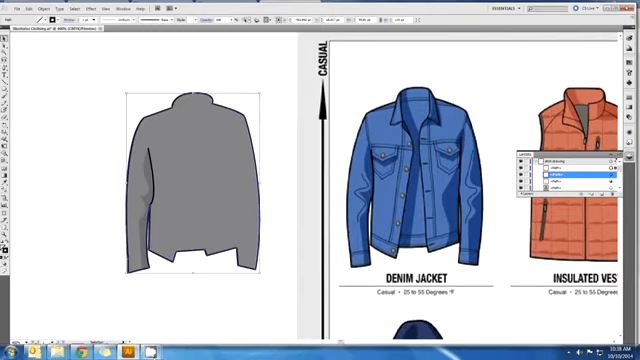